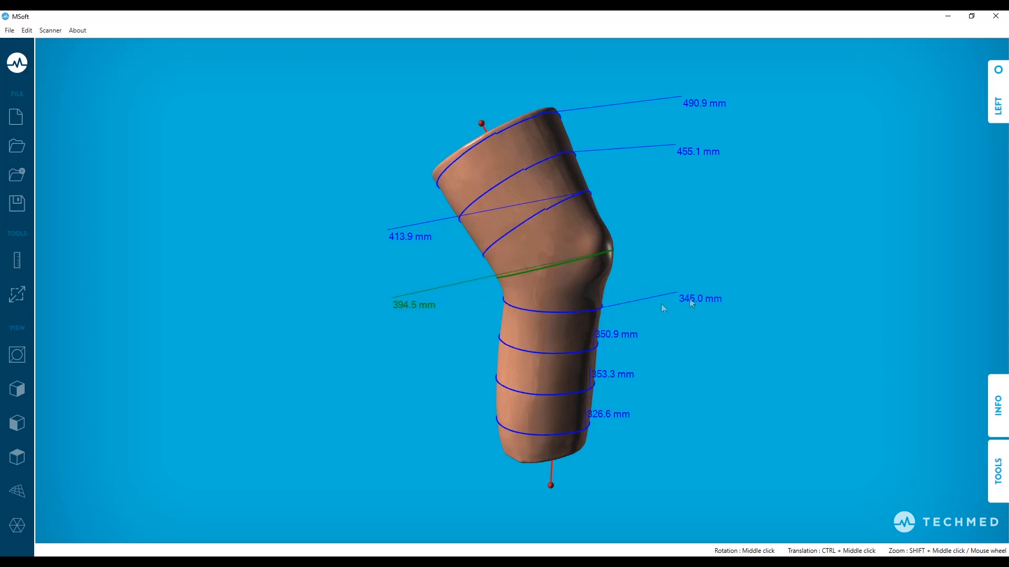
mouse_move(412, 306)
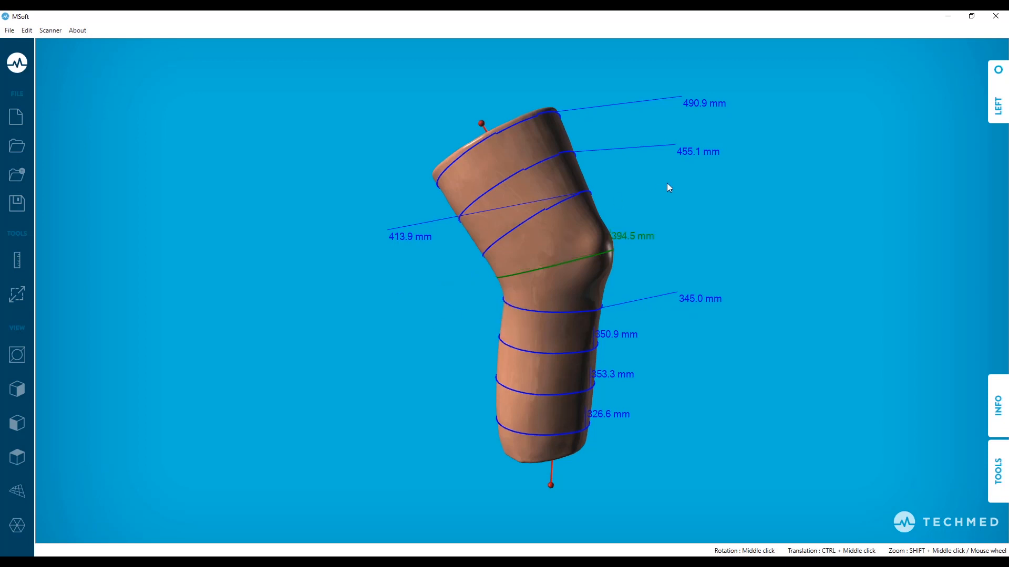
- Reset all circumference label positions so each sits beside its own measurement ring
right_click(697, 151)
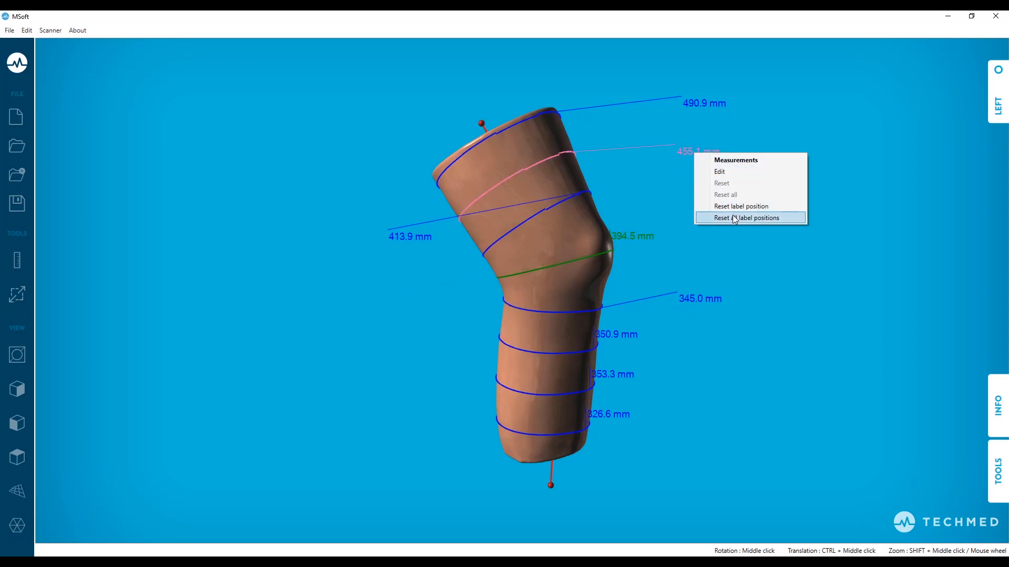
click(746, 217)
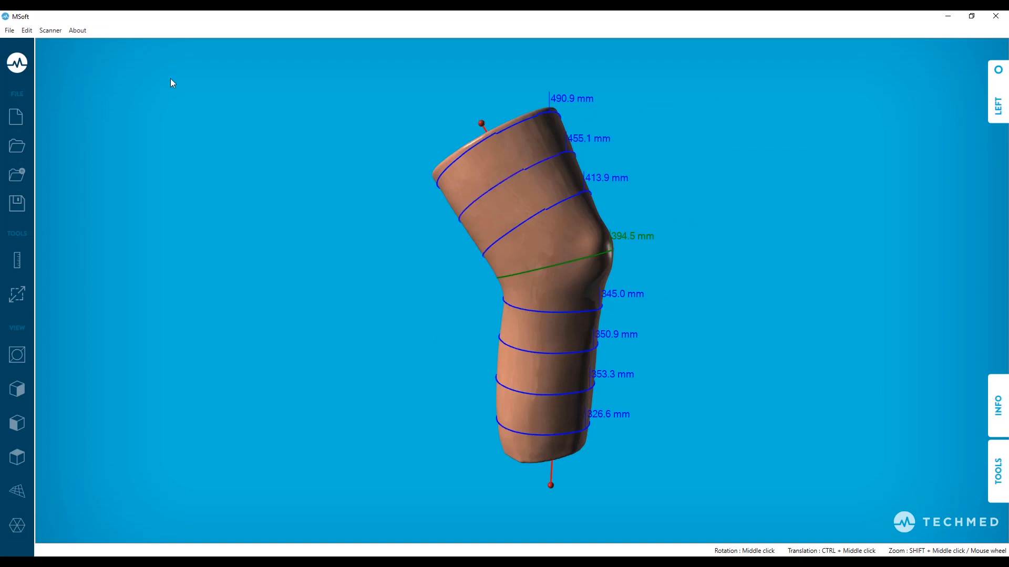
- Raise the viewport label font size from 14 to 20 in Edit > Options
click(26, 30)
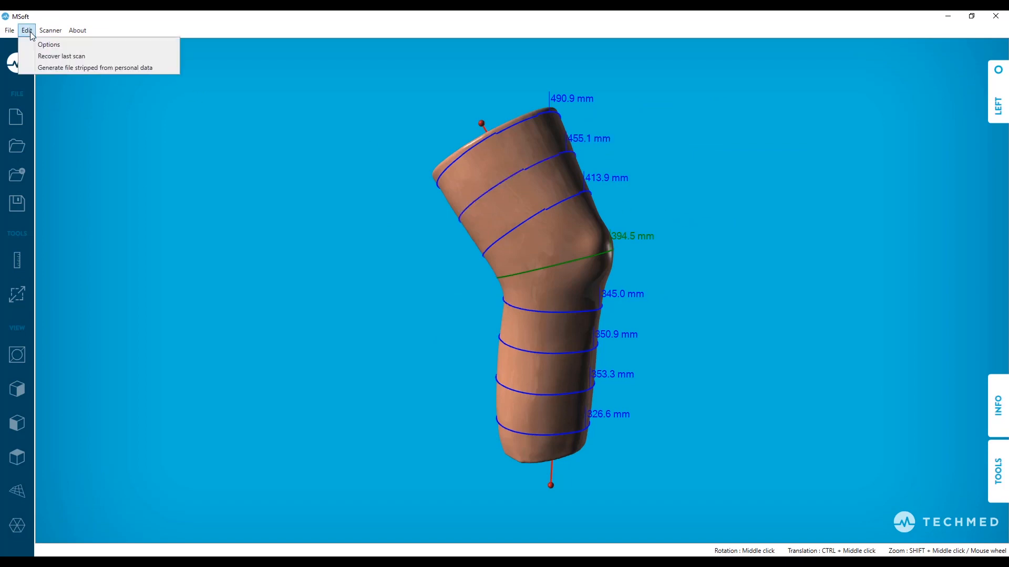
click(49, 43)
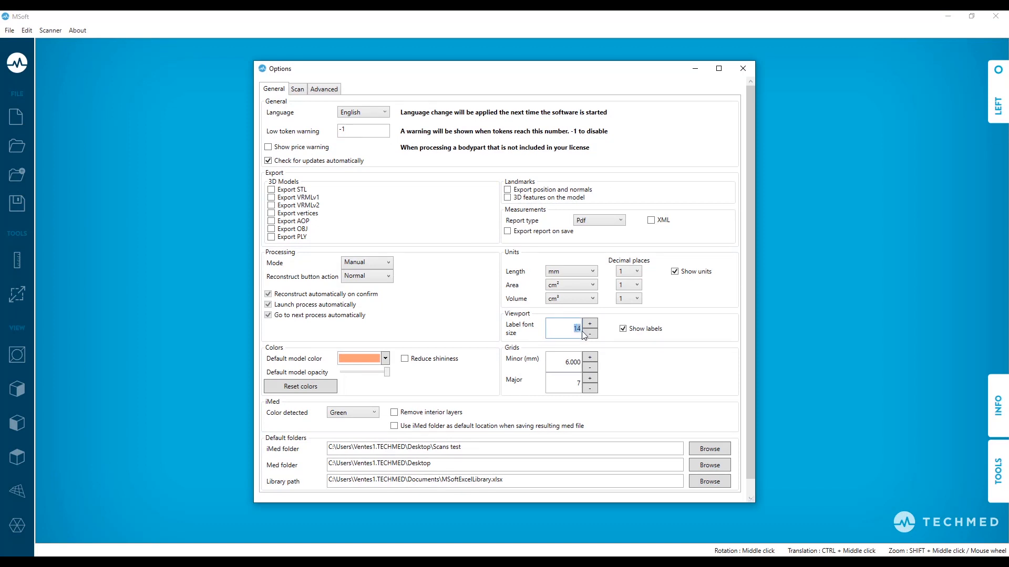
mouse_move(527, 281)
text(20)
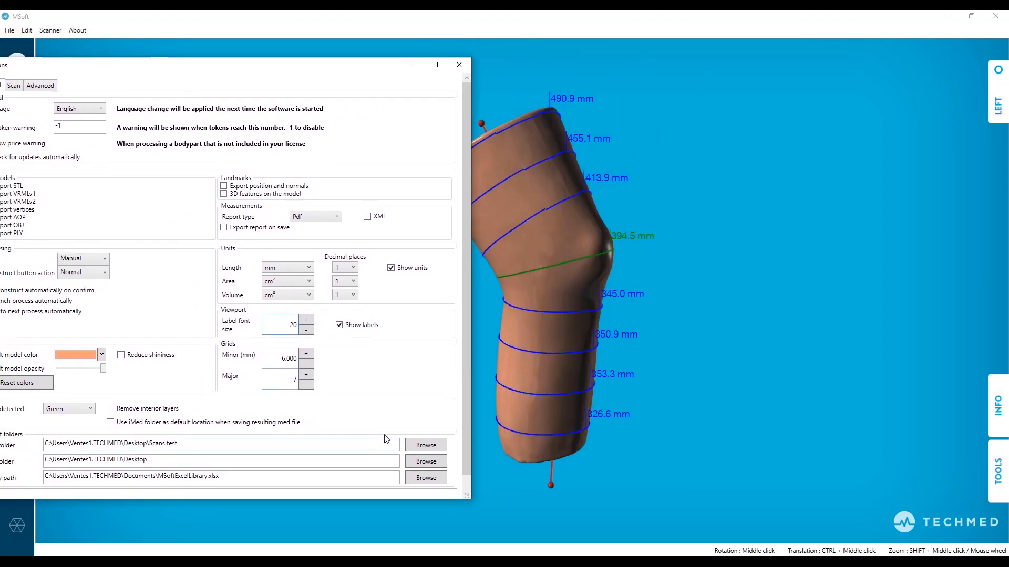
click(459, 65)
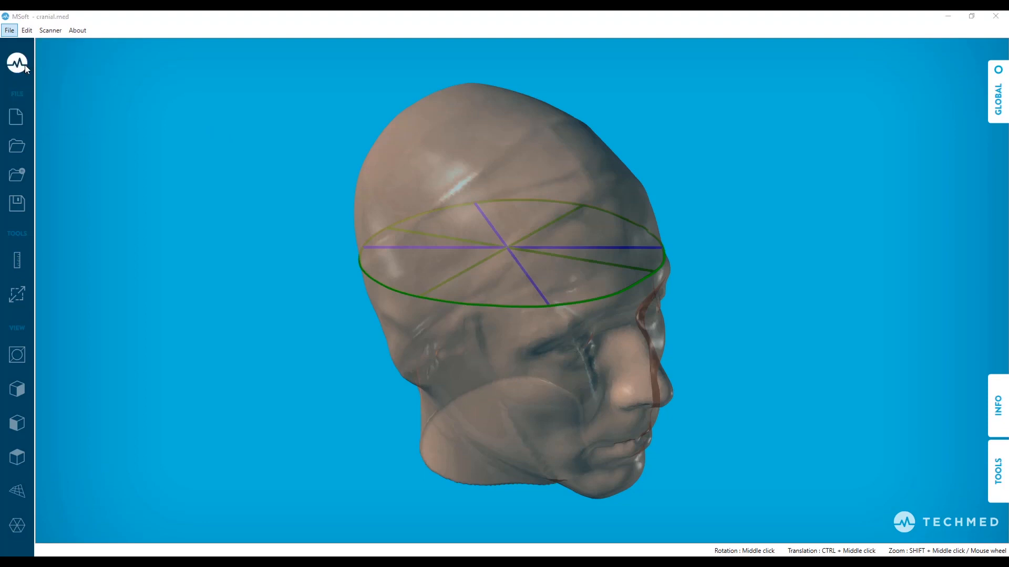
- Load cranialModifiedOrigin.med as the green comparison overlay on the open cranial scan
click(17, 146)
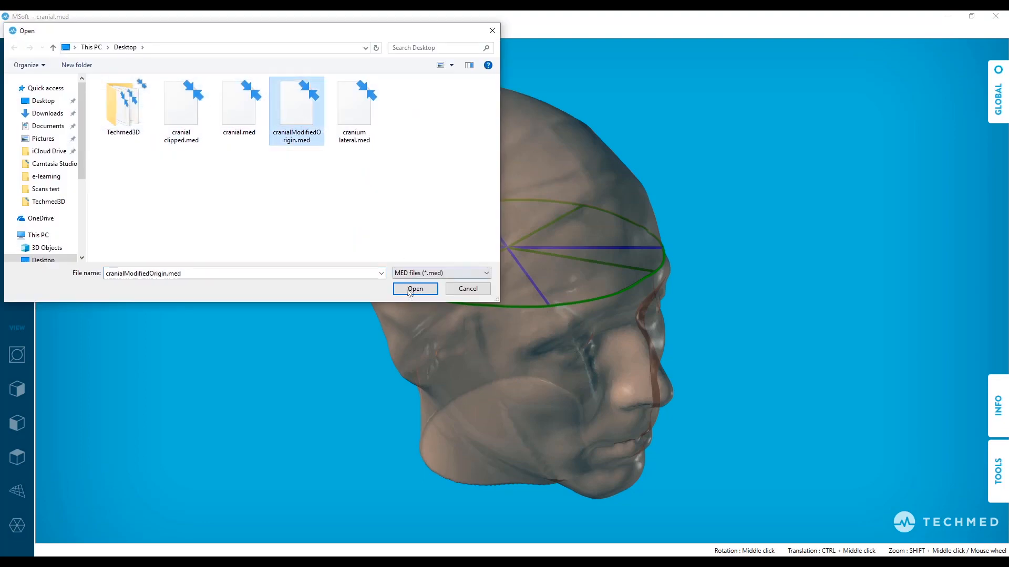
click(414, 288)
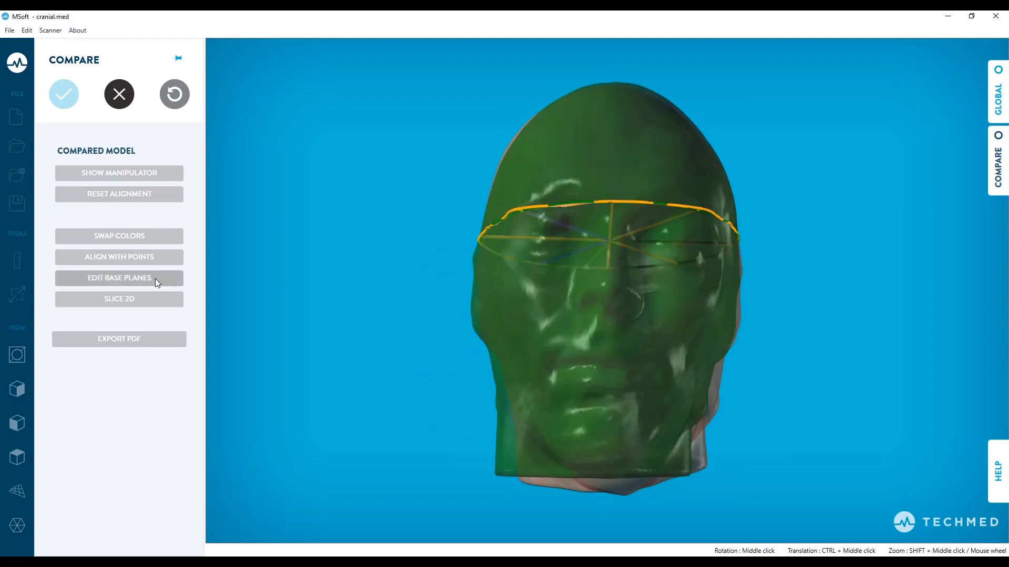
- Realign the base planes of both head scans and accept the edit
click(119, 278)
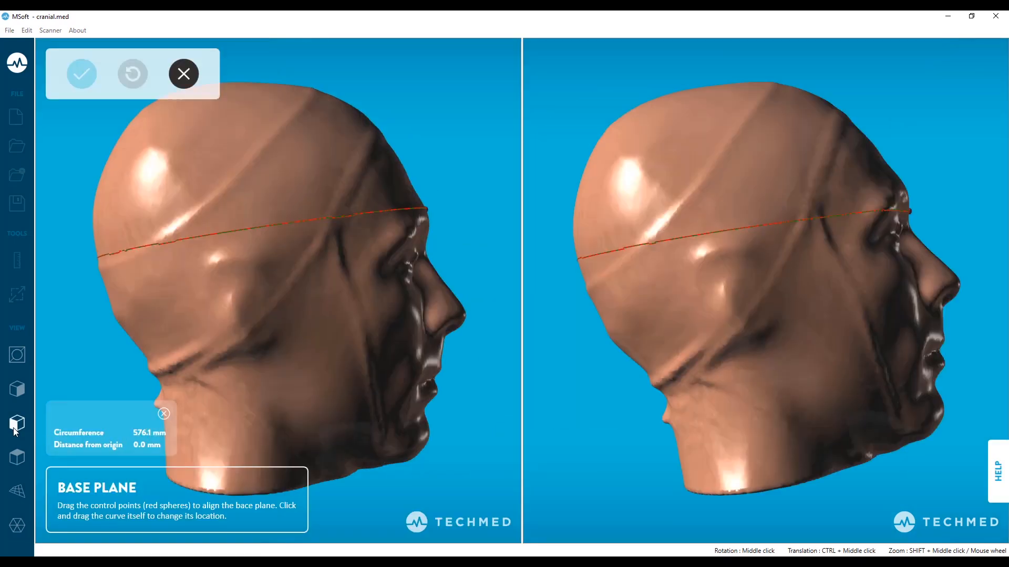
mouse_move(725, 236)
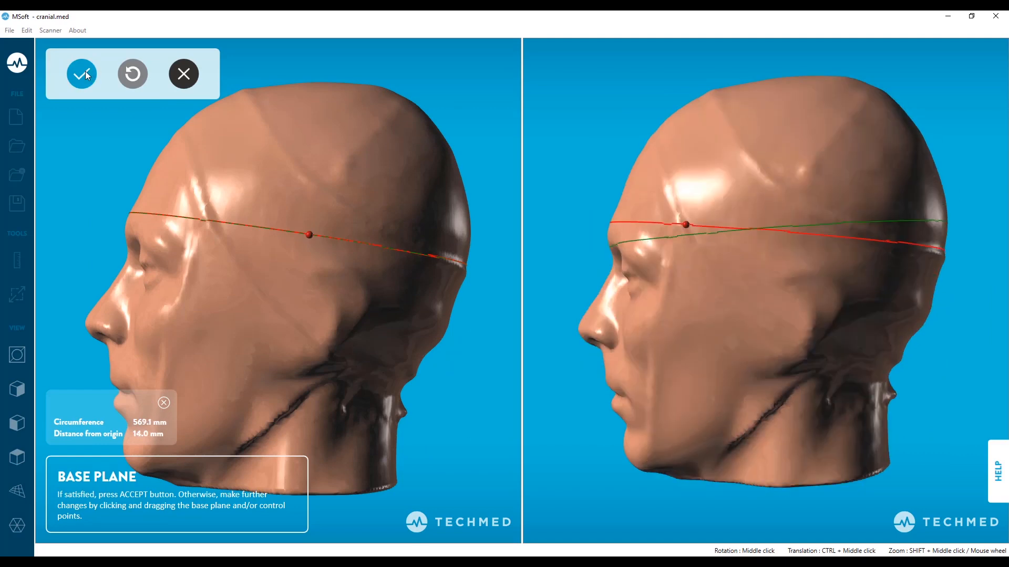
click(82, 74)
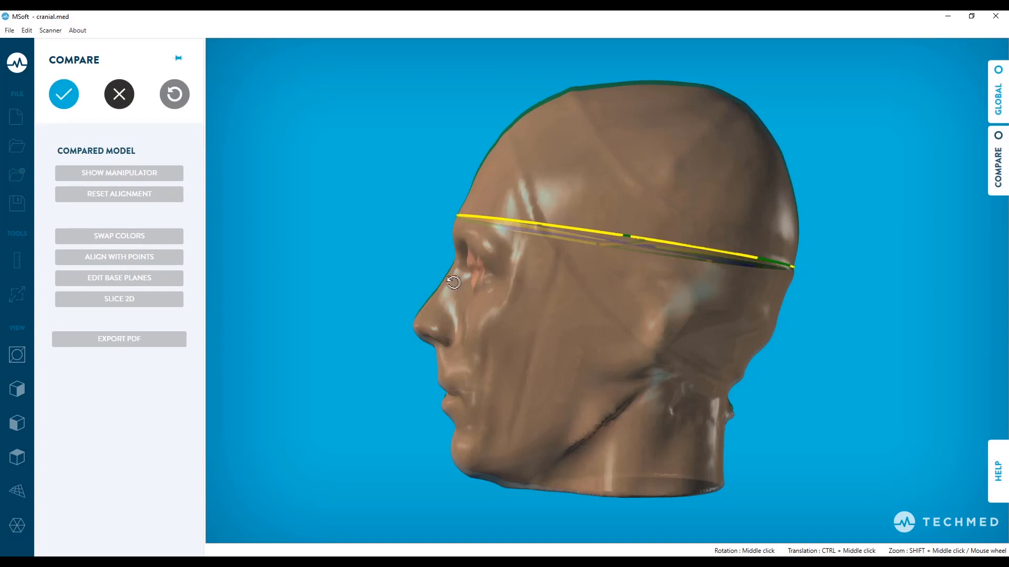